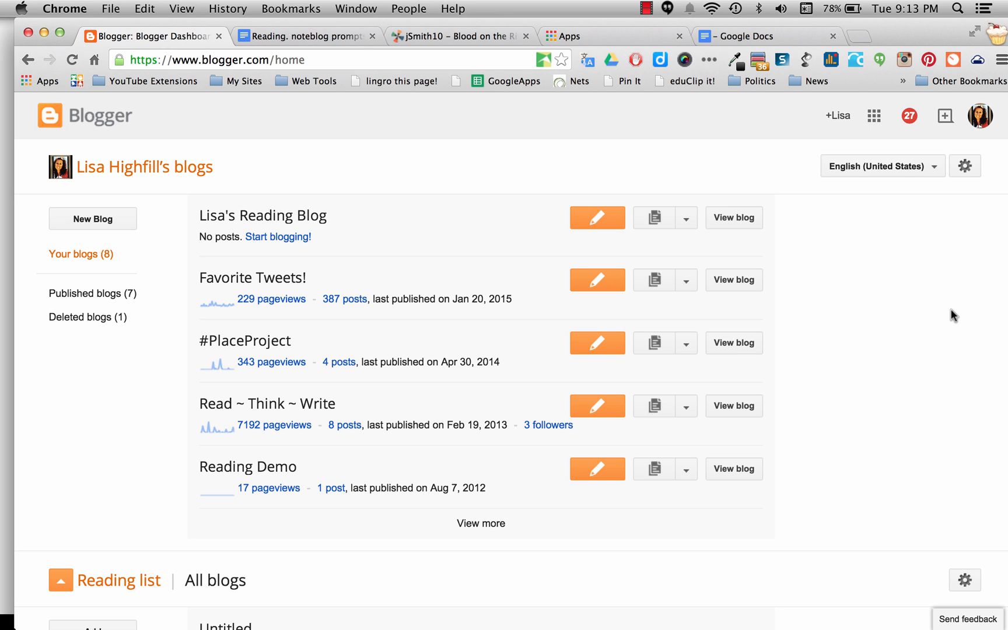
mouse_move(483, 157)
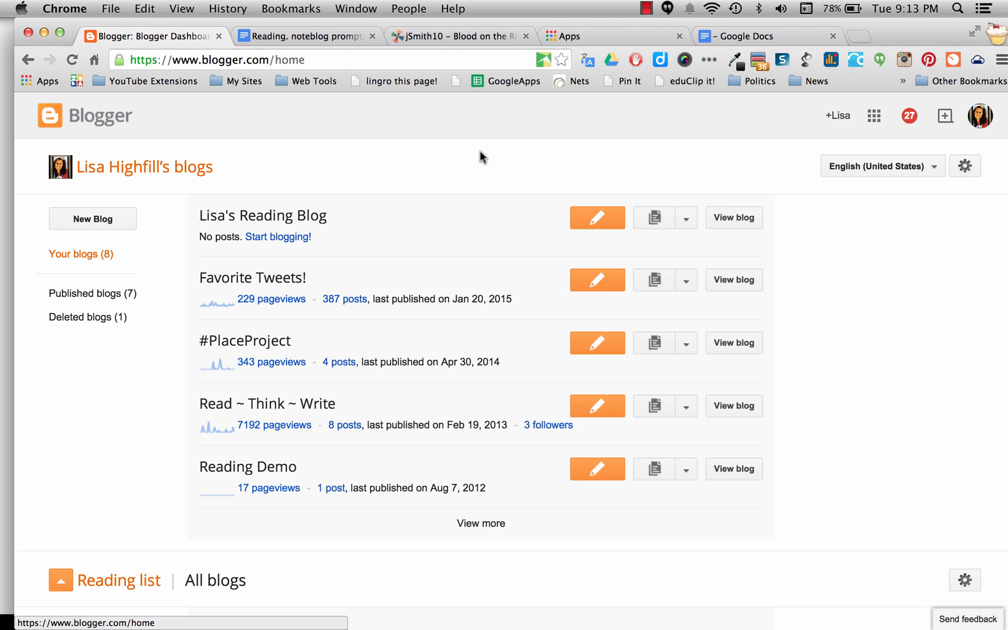
mouse_move(454, 162)
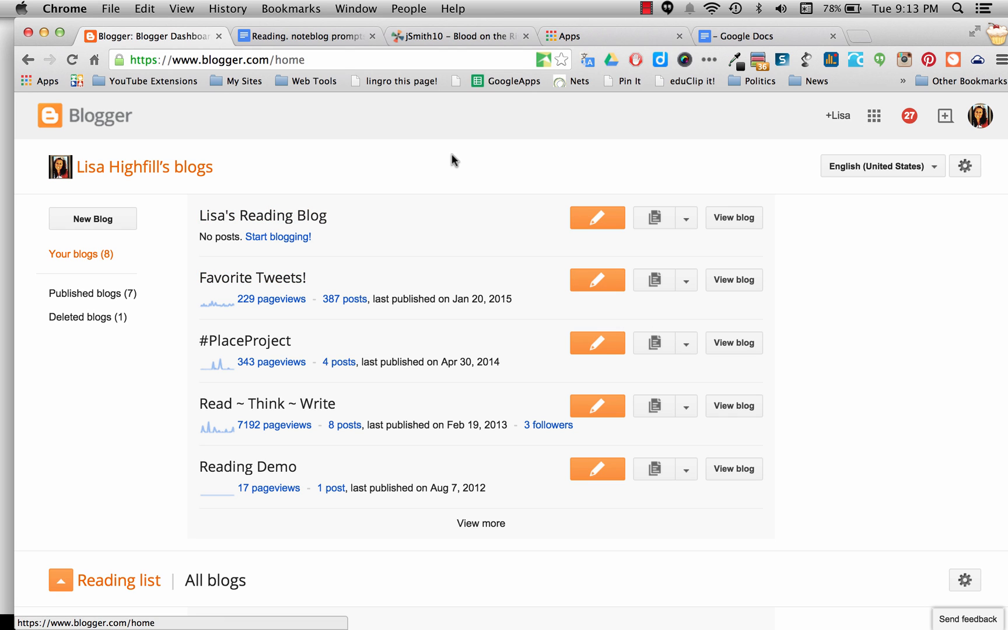
mouse_move(353, 154)
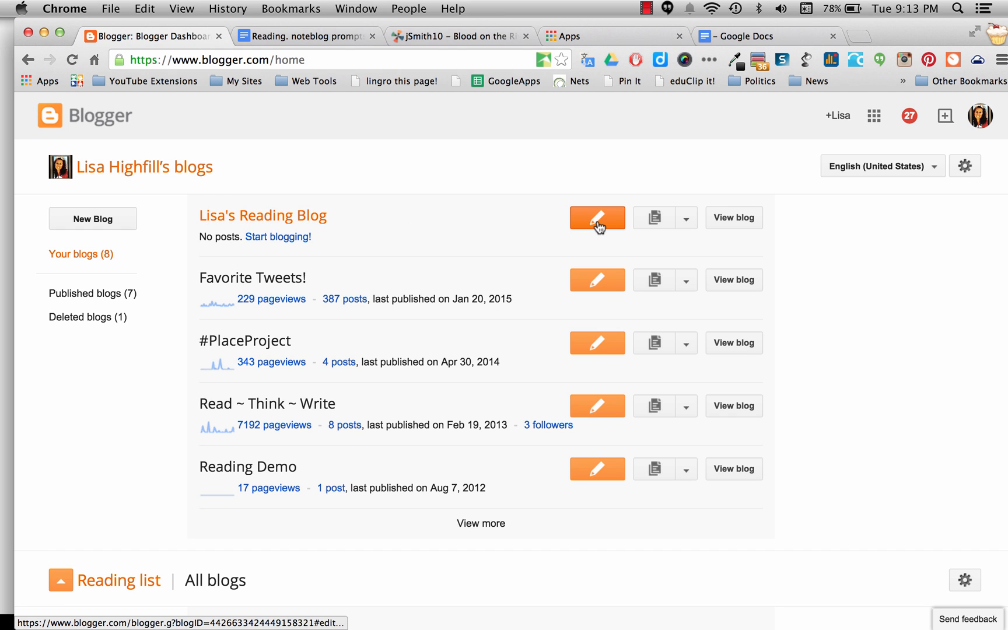
mouse_move(597, 217)
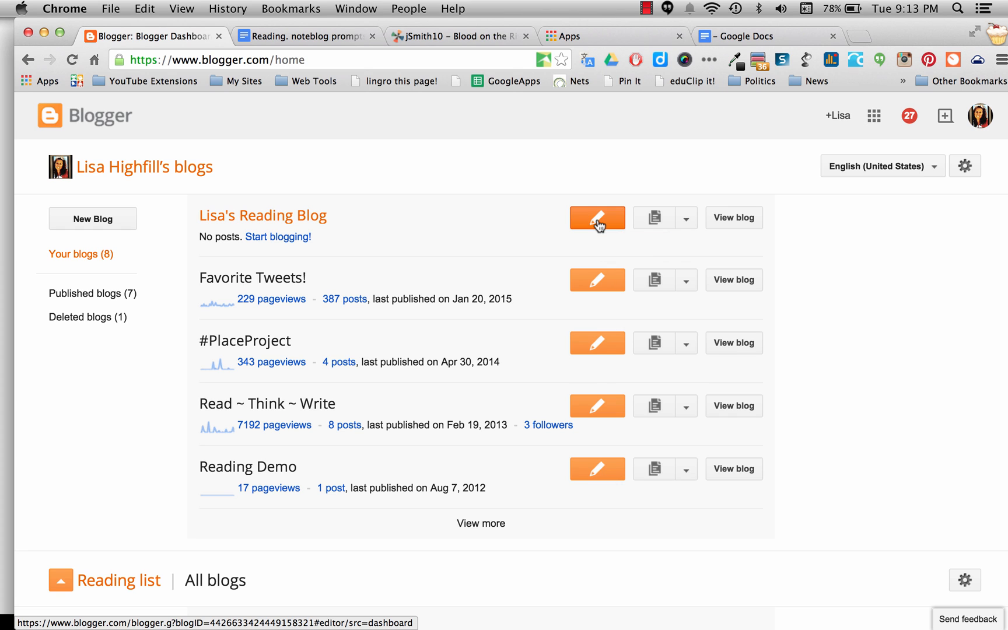
- Start a new reading-blog post titled 'Blood On The River'
click(596, 217)
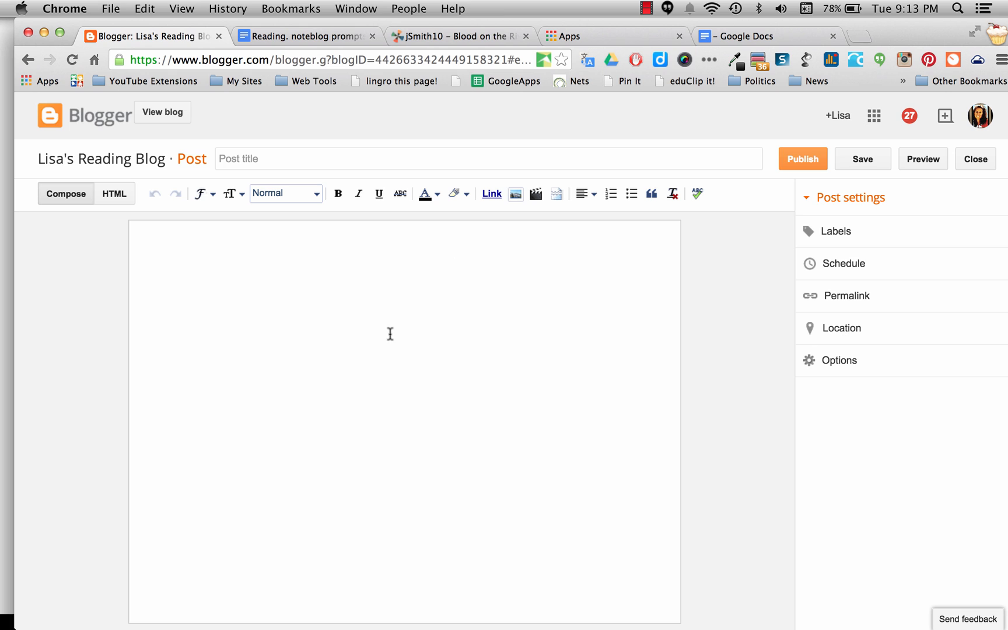
mouse_move(271, 158)
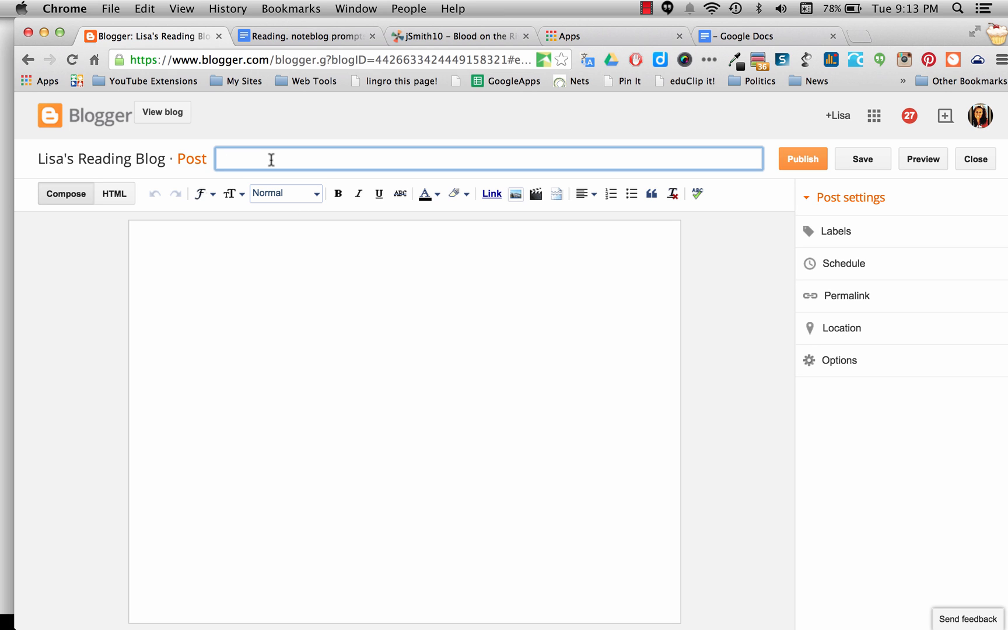
text(B)
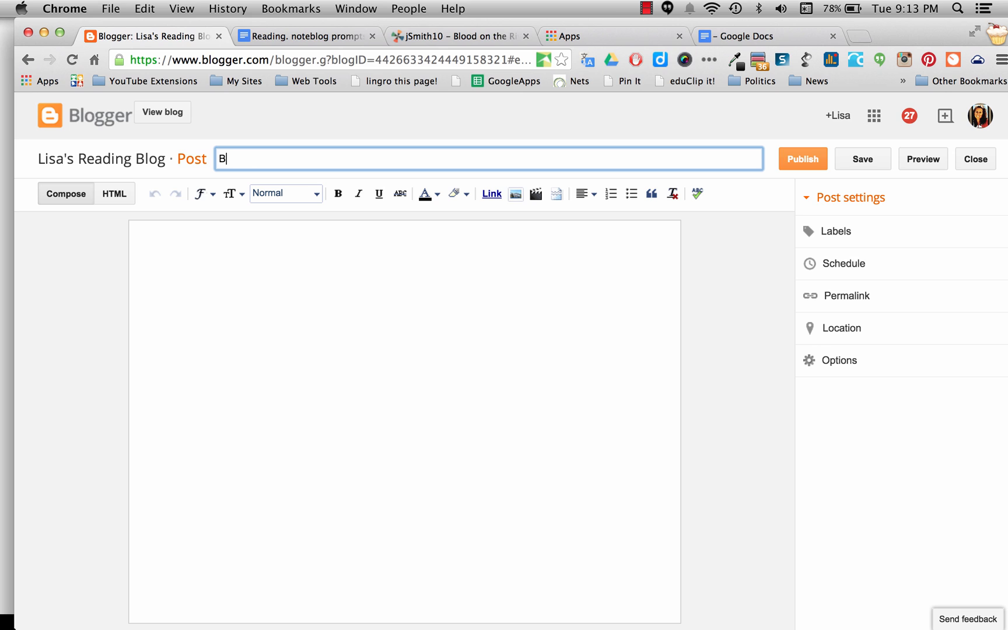
text(lood On)
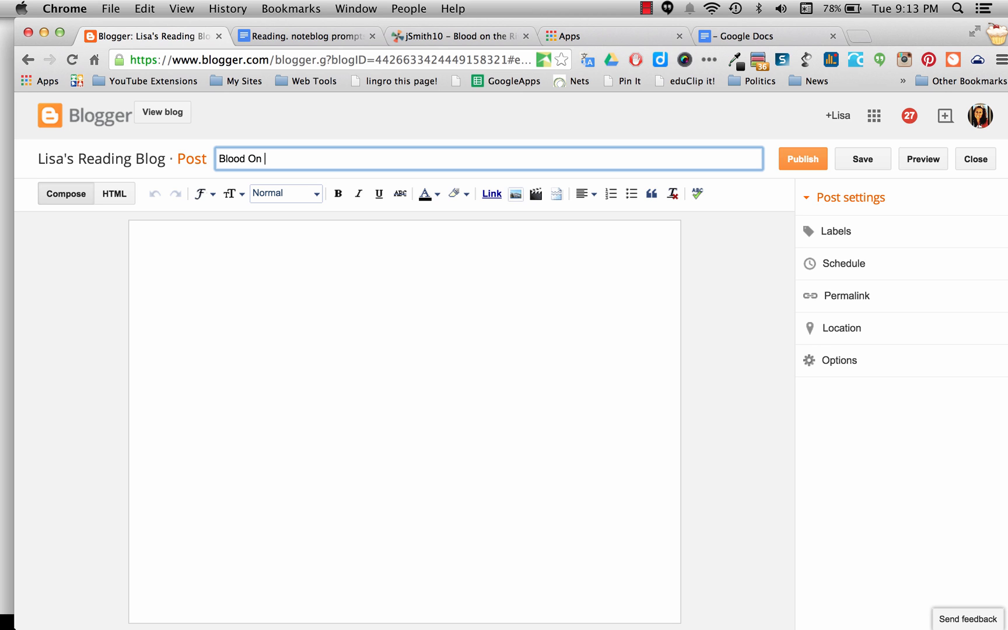
text(The River)
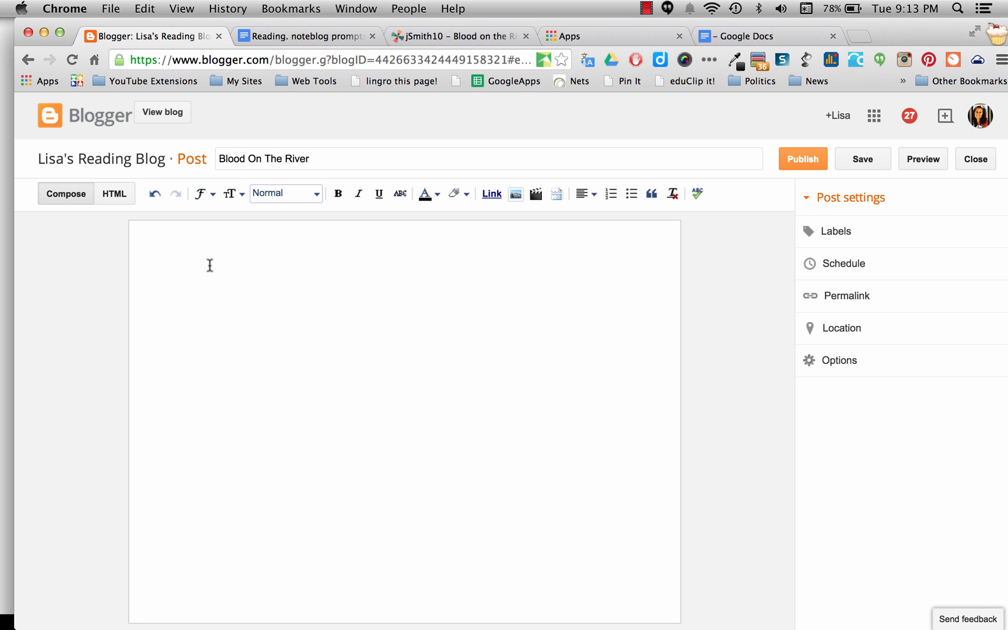
mouse_move(213, 252)
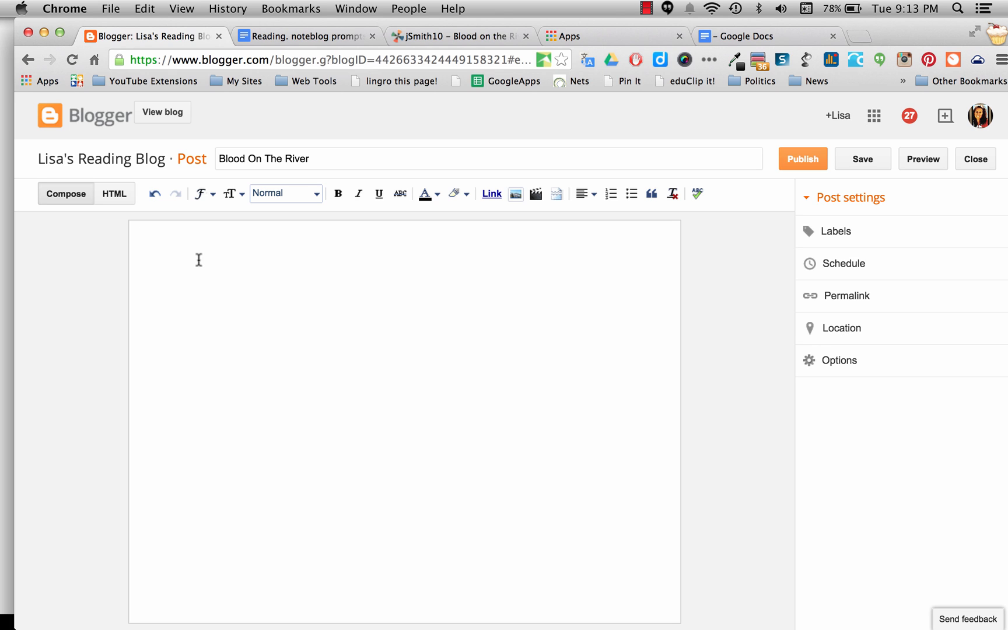
mouse_move(174, 252)
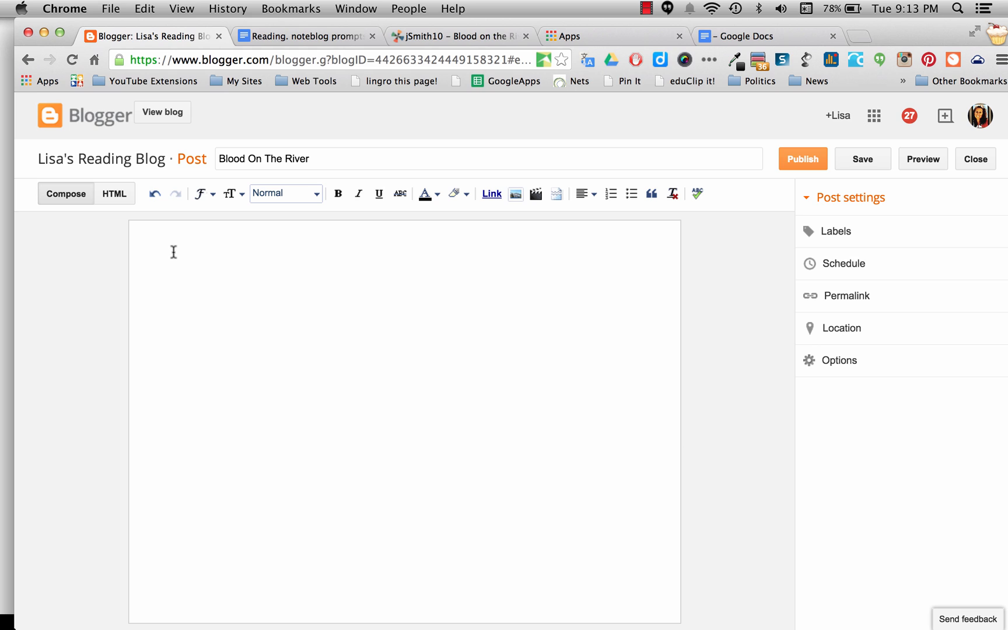
mouse_move(224, 297)
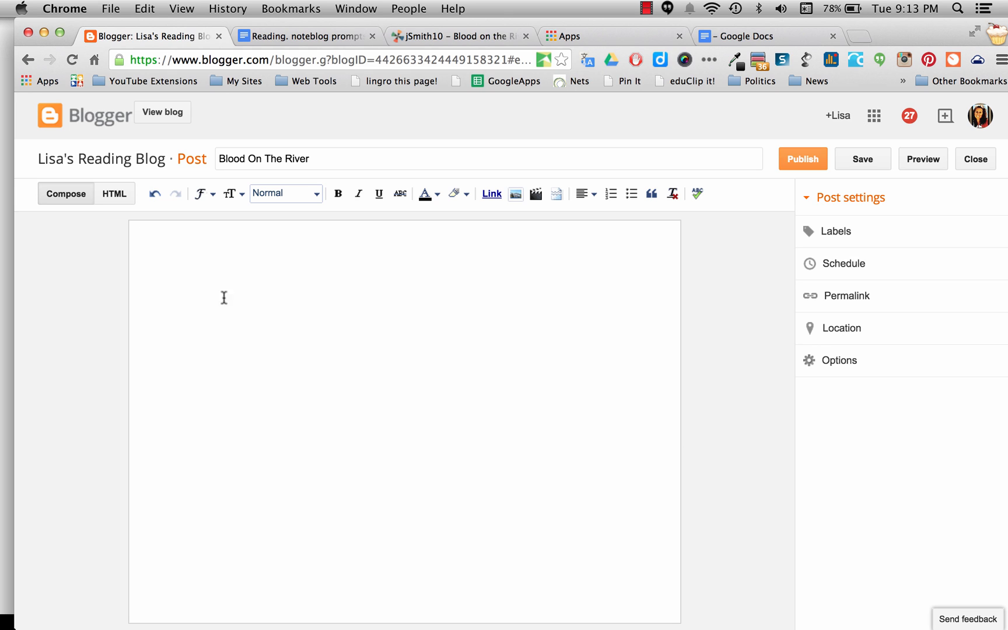
mouse_move(253, 314)
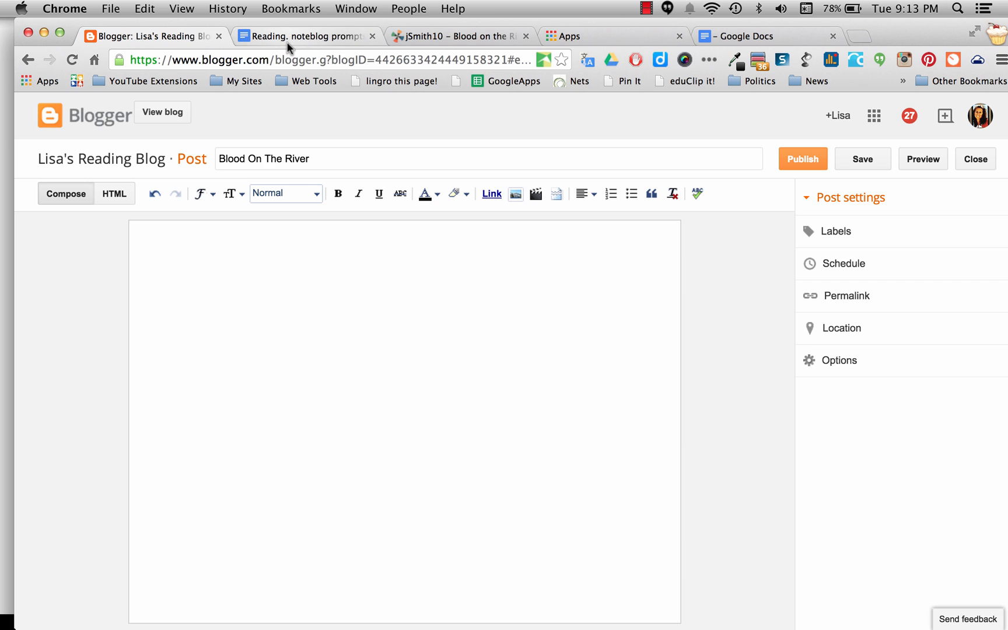
- Scroll through the reader's notebook prompt table in the 'Reading. noteblog prompts' document
click(307, 36)
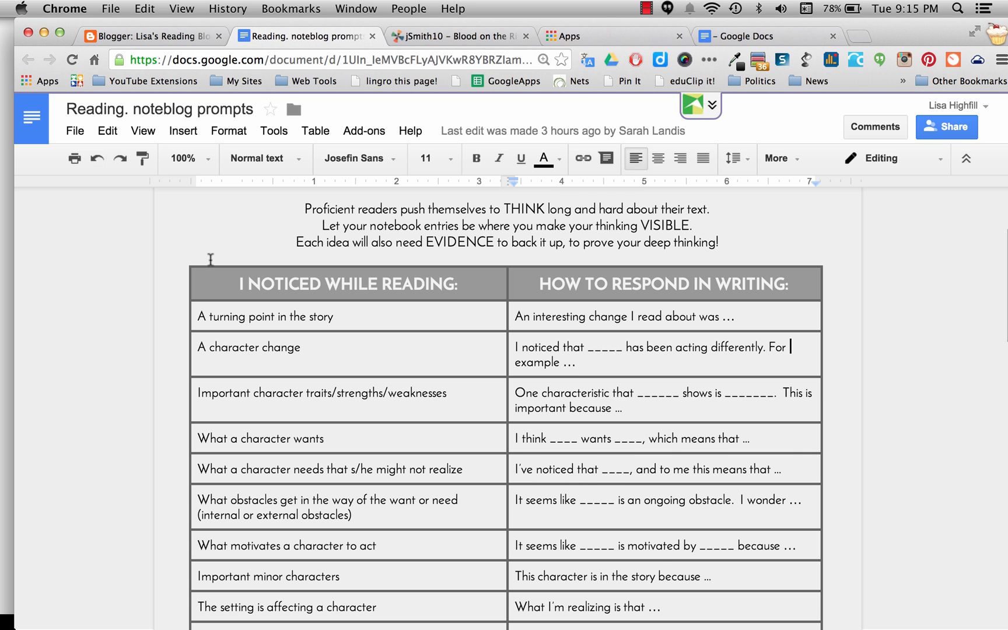
scroll(up, 3)
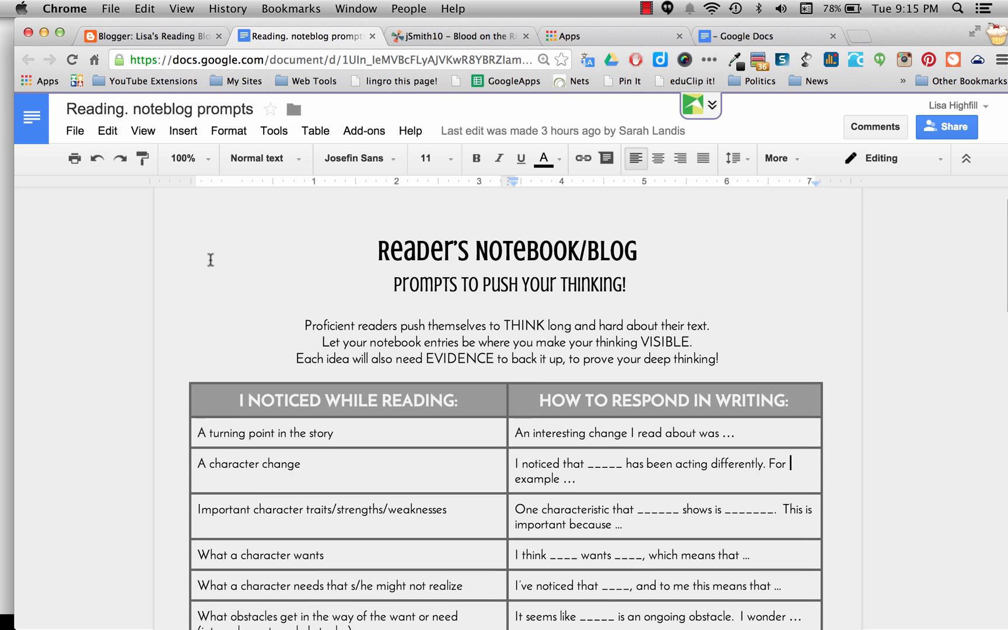
scroll(down, 3)
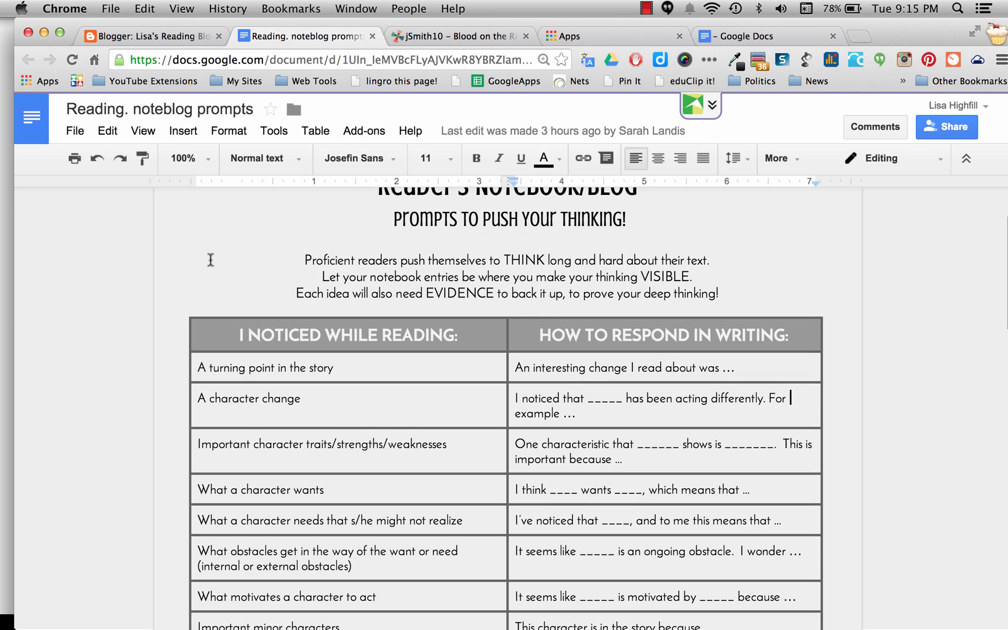
scroll(down, 3)
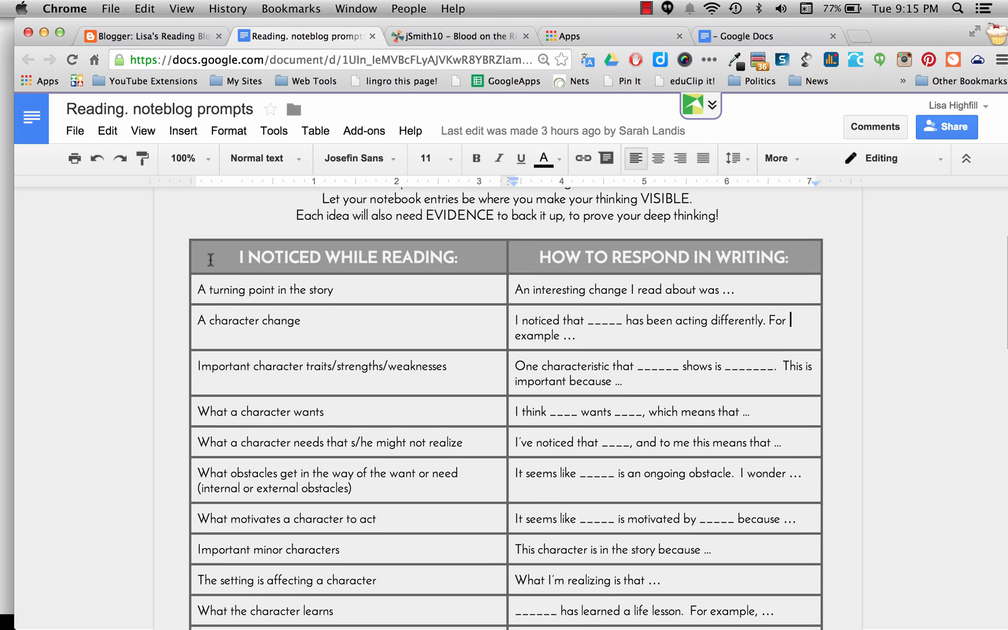
scroll(down, 3)
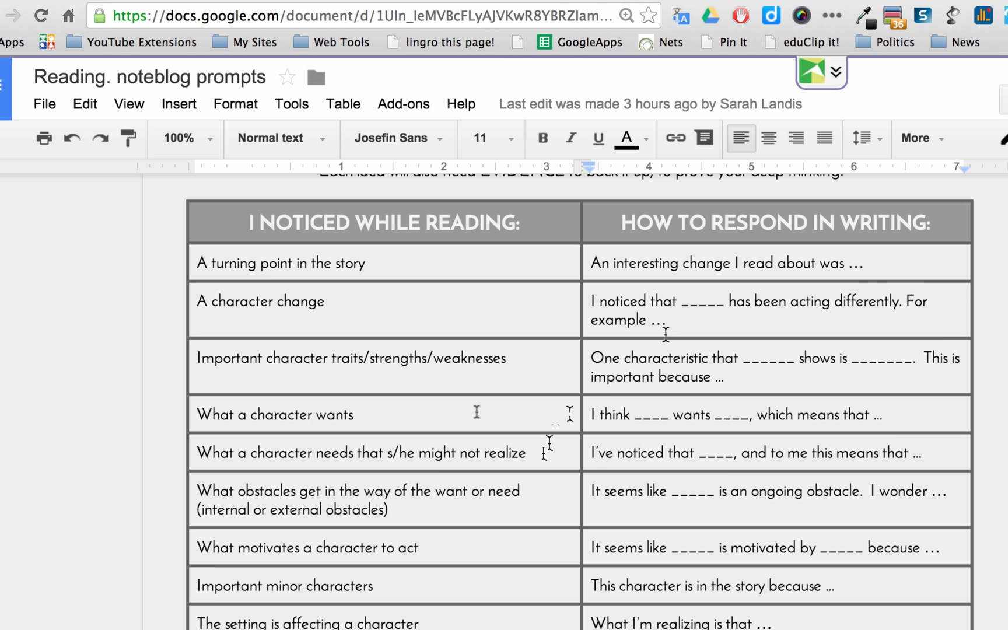
scroll(down, 3)
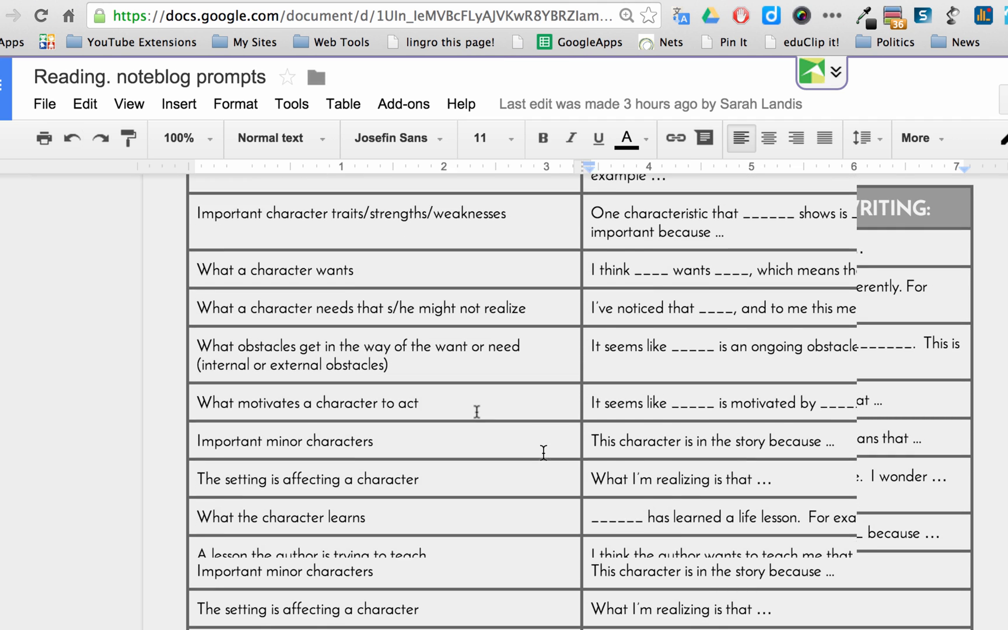
scroll(down, 3)
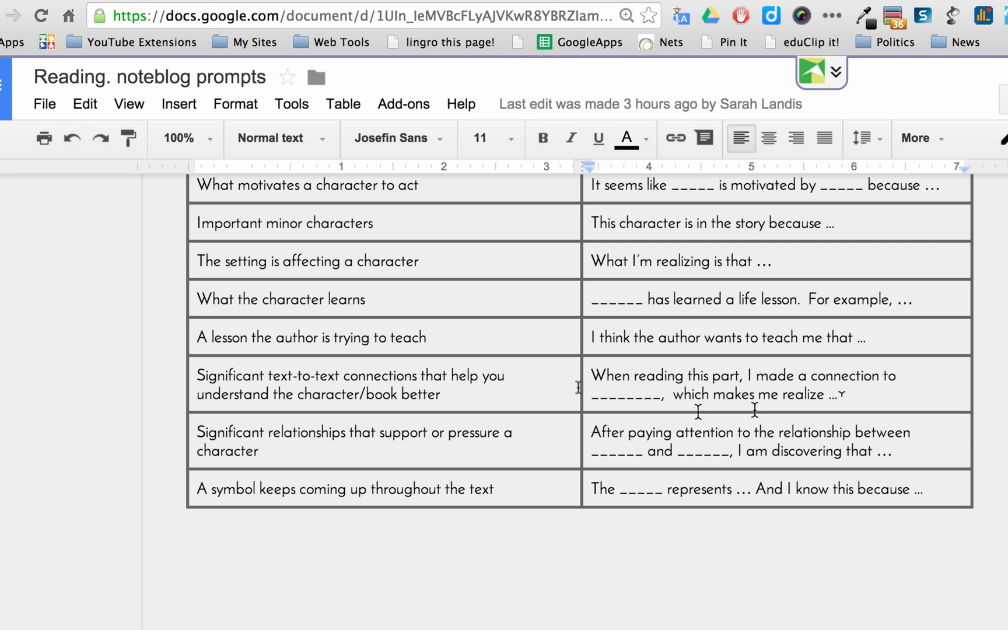
mouse_move(188, 466)
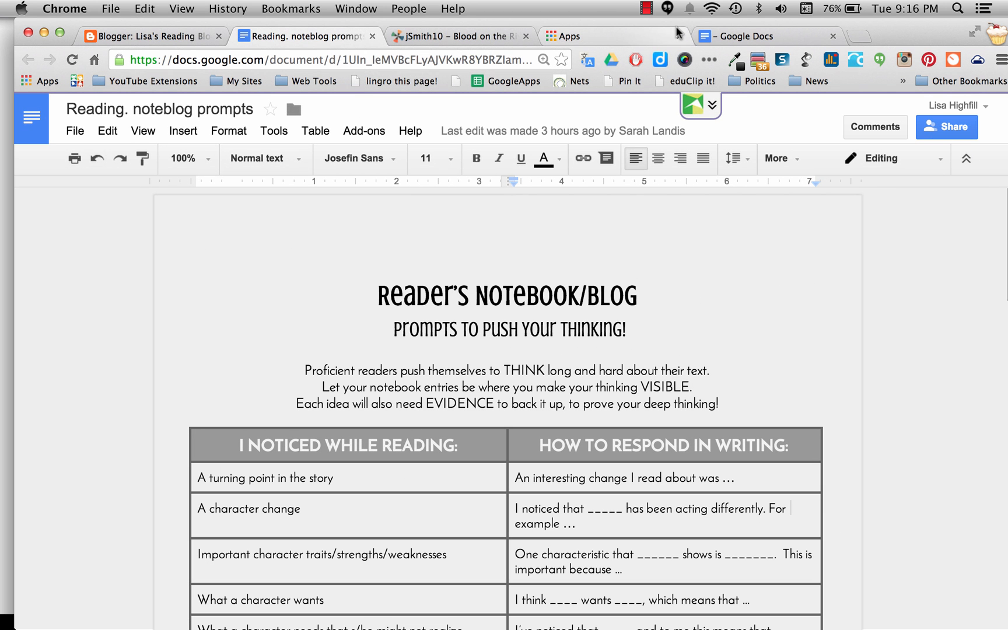
- Copy the Blood on the River summary from Google Docs into the Blogger draft
click(759, 36)
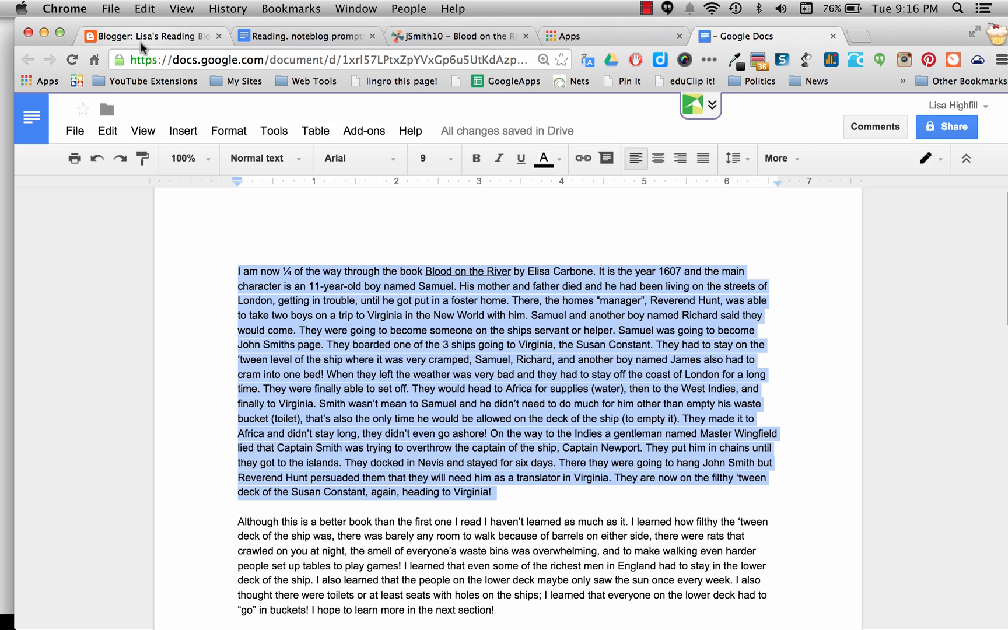
click(154, 36)
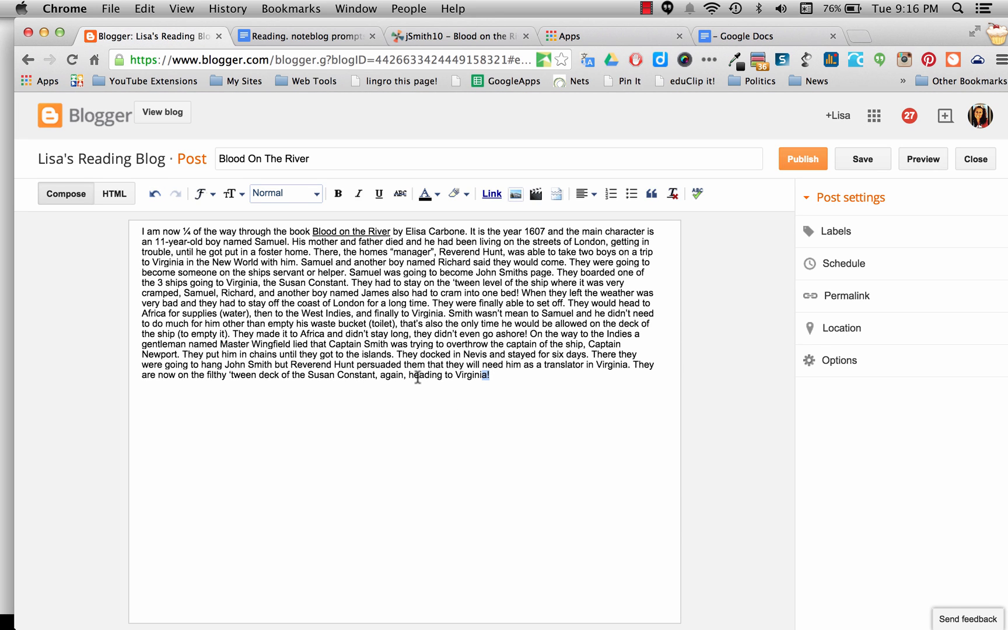
- Select the whole summary paragraph and restyle it in a larger serif font
key(cmd+a)
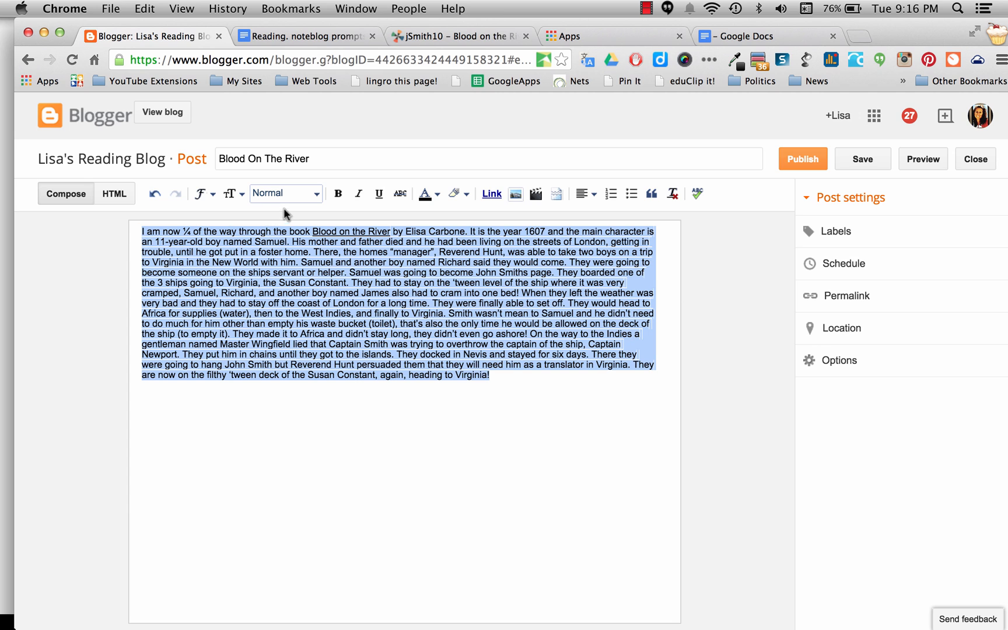
click(229, 194)
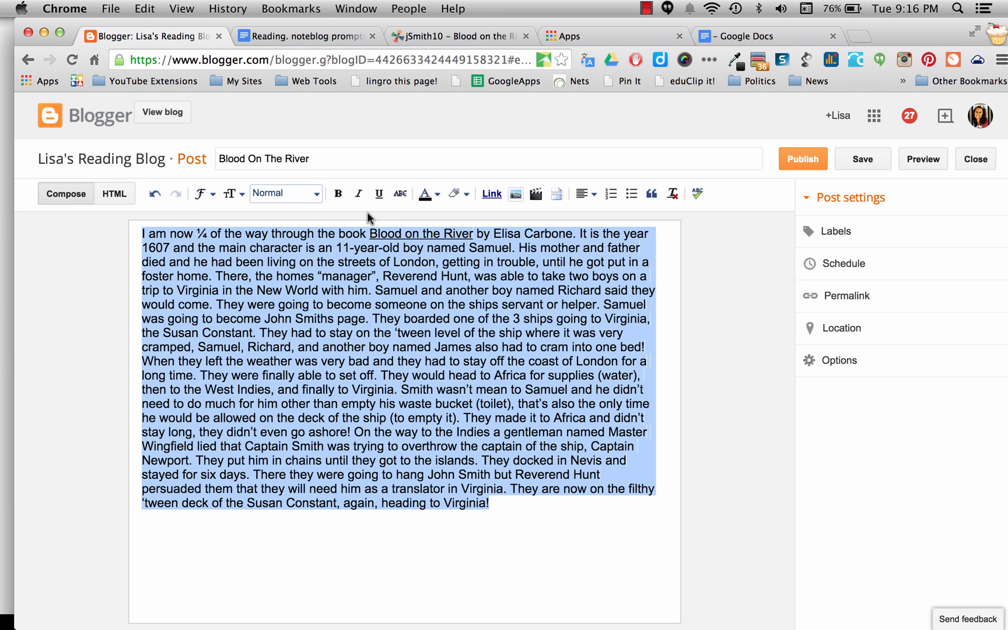
mouse_move(567, 219)
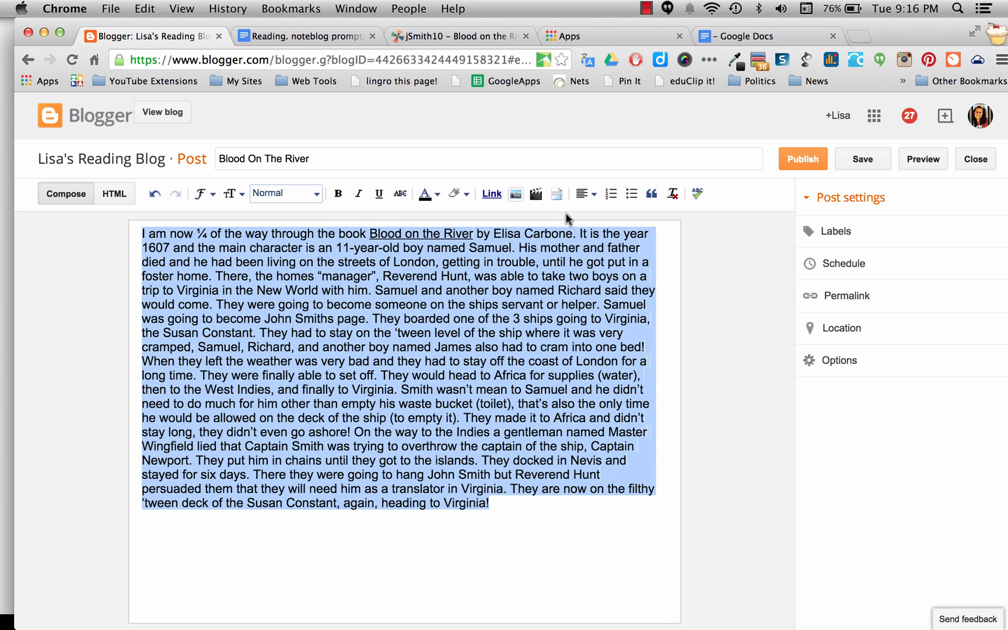
click(581, 194)
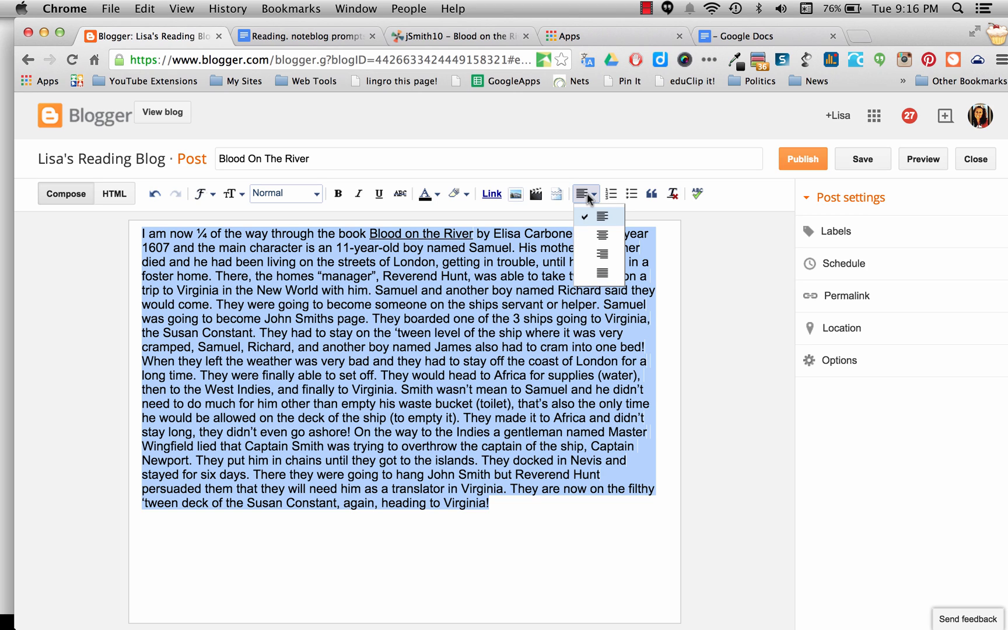
click(601, 216)
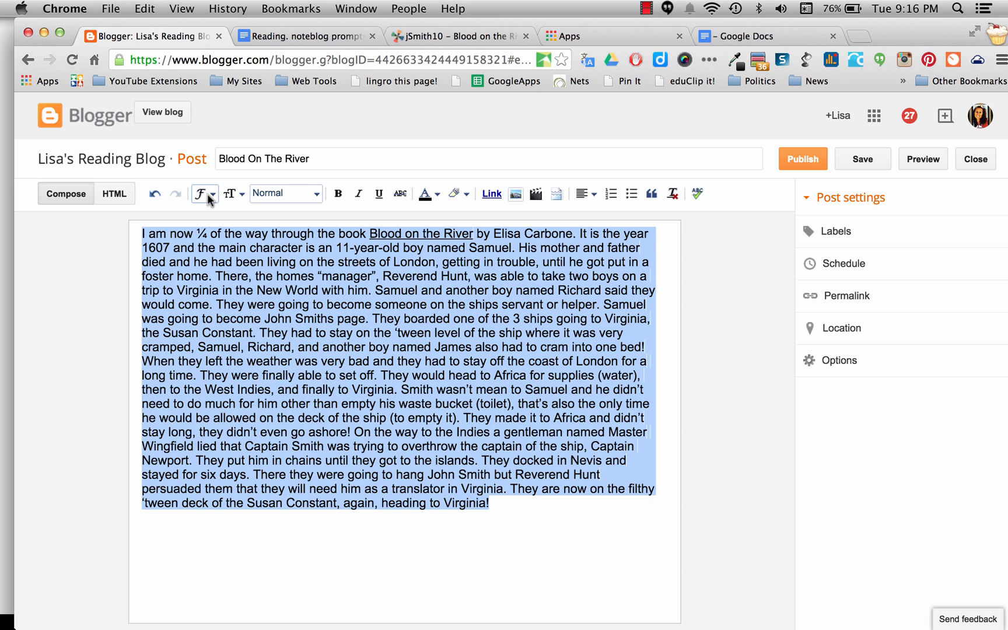
click(201, 194)
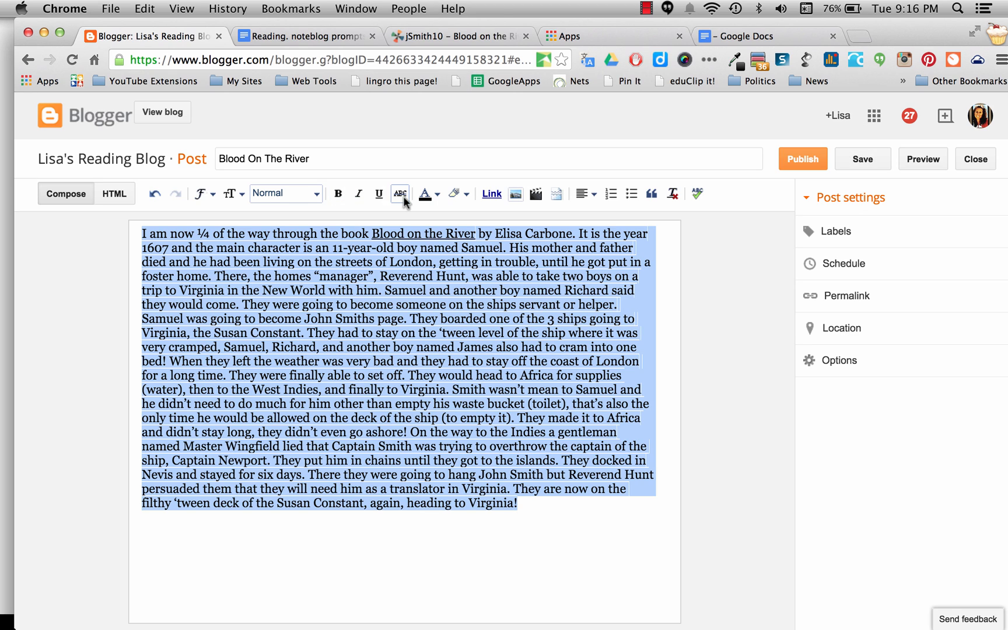
click(428, 193)
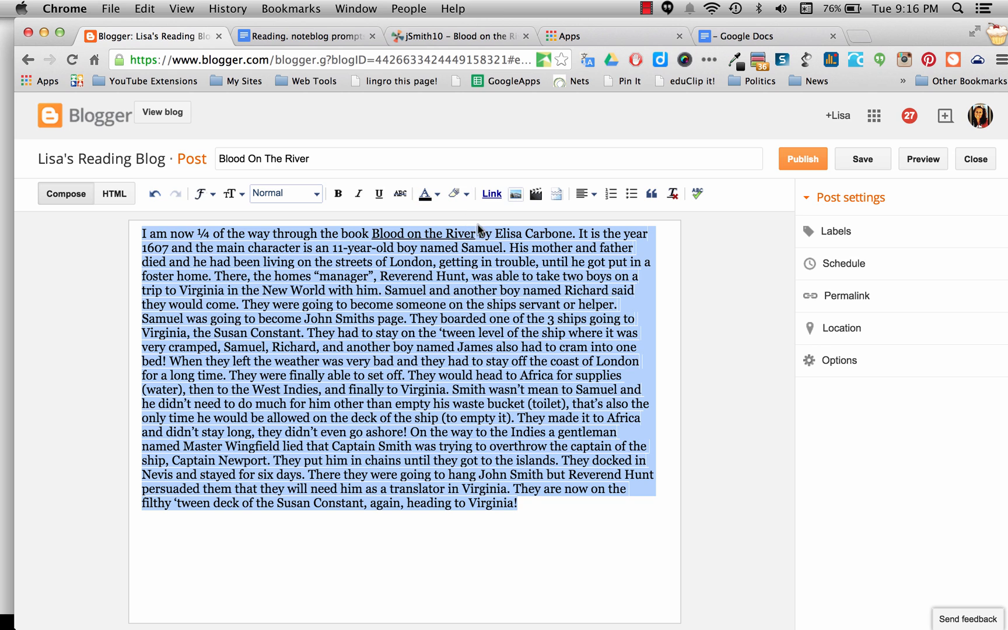
click(517, 504)
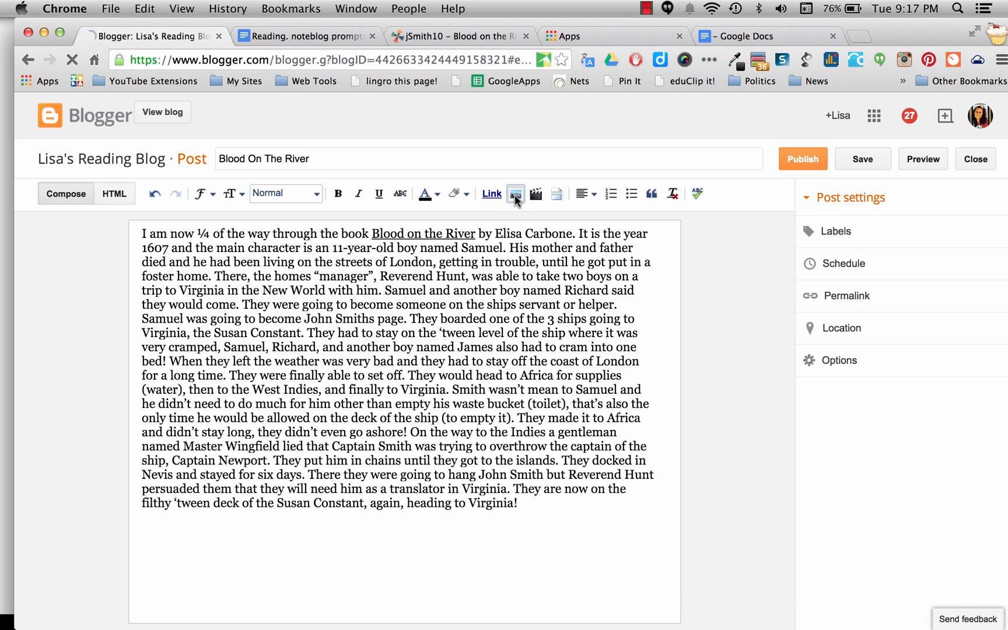
- Upload the Blood on the River cover screenshot from the Desktop folder
click(515, 194)
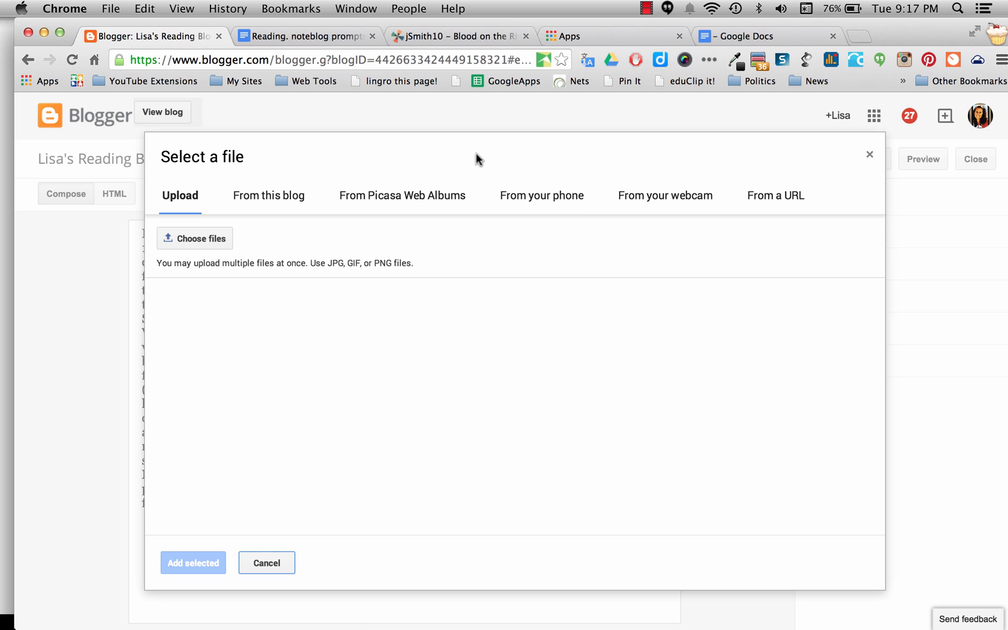
mouse_move(371, 160)
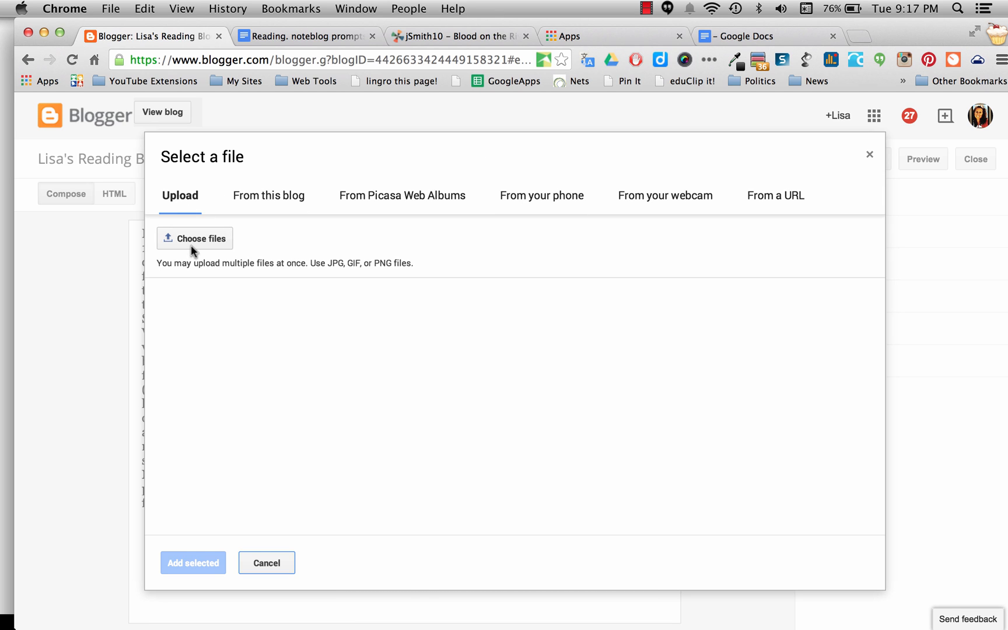
click(194, 239)
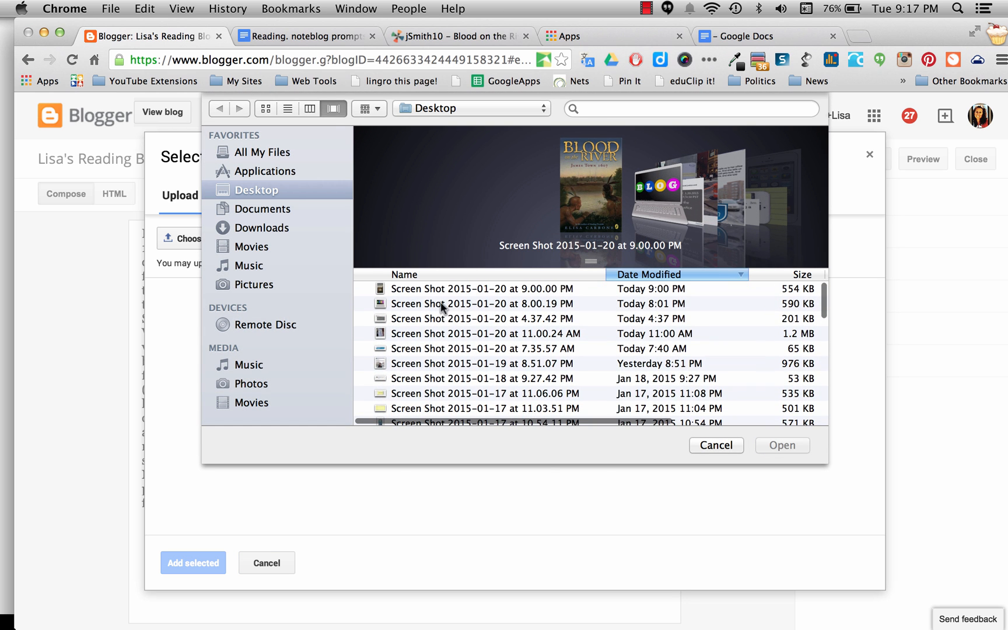
click(480, 288)
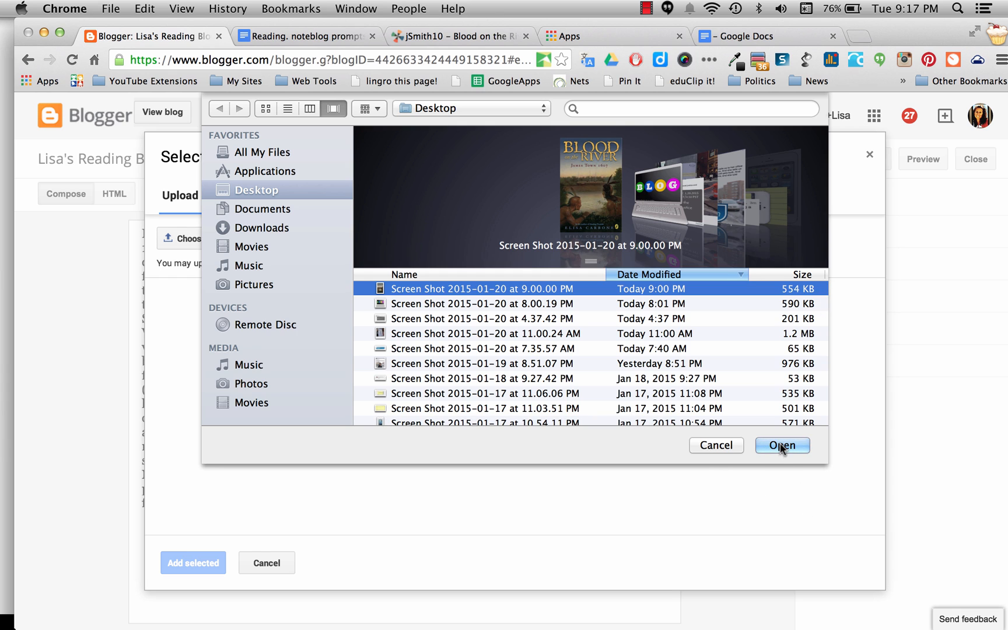
click(782, 445)
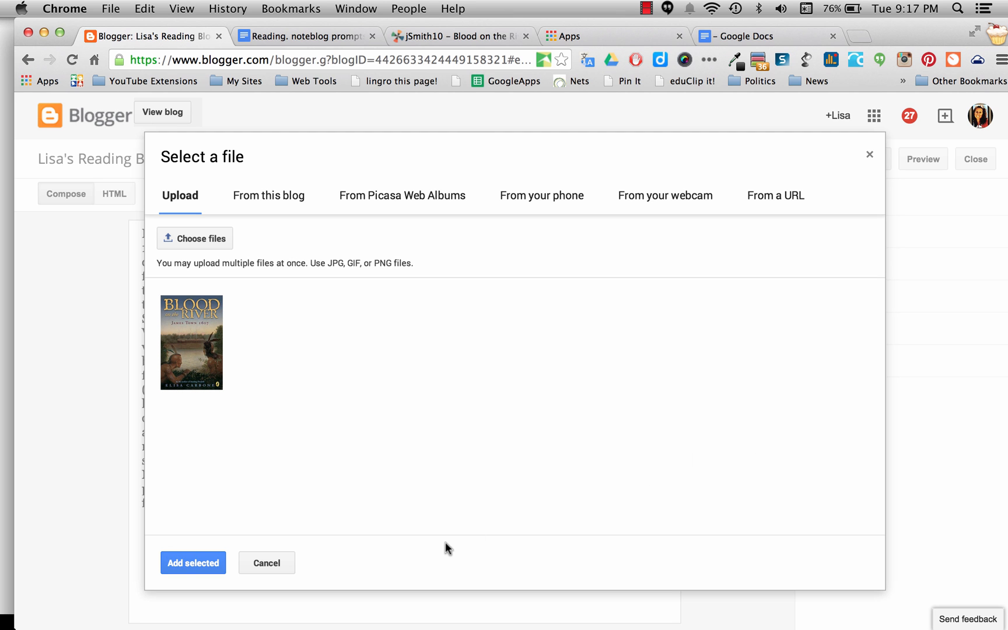
mouse_move(193, 562)
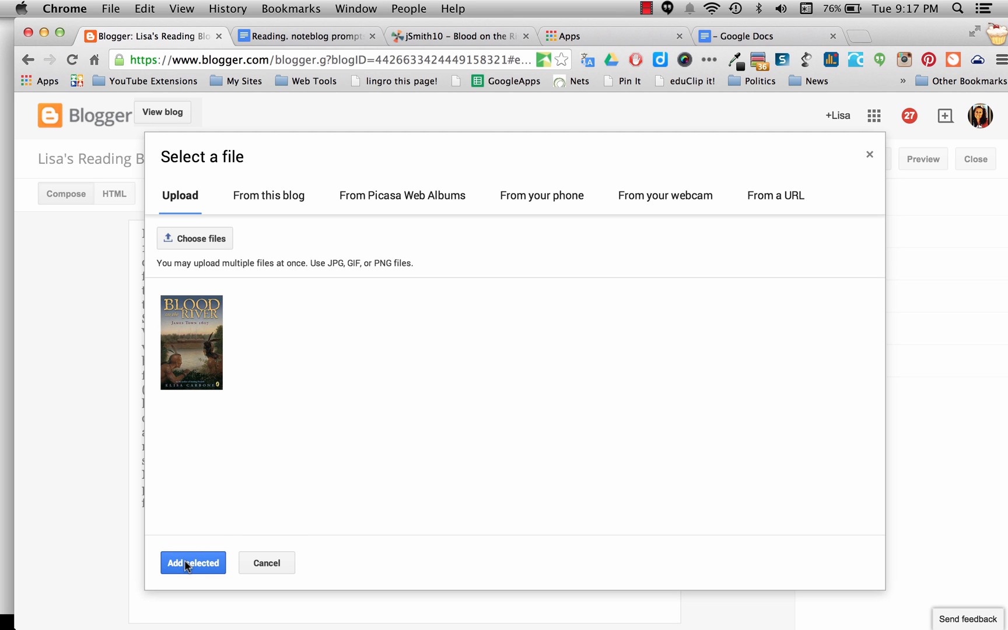
- Add the uploaded cover to the post and align it left of the summary
click(193, 563)
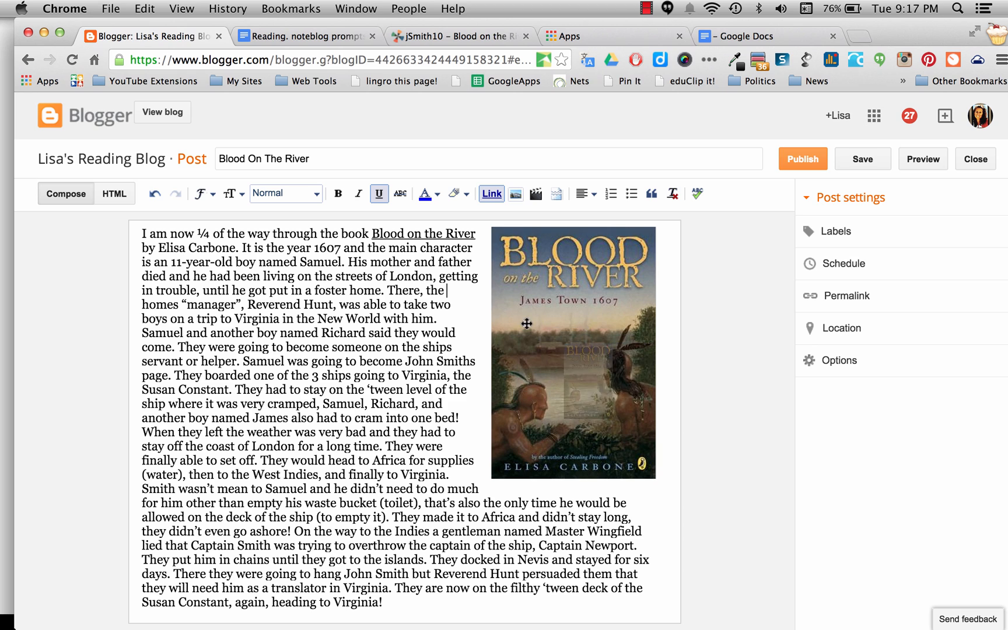
click(572, 352)
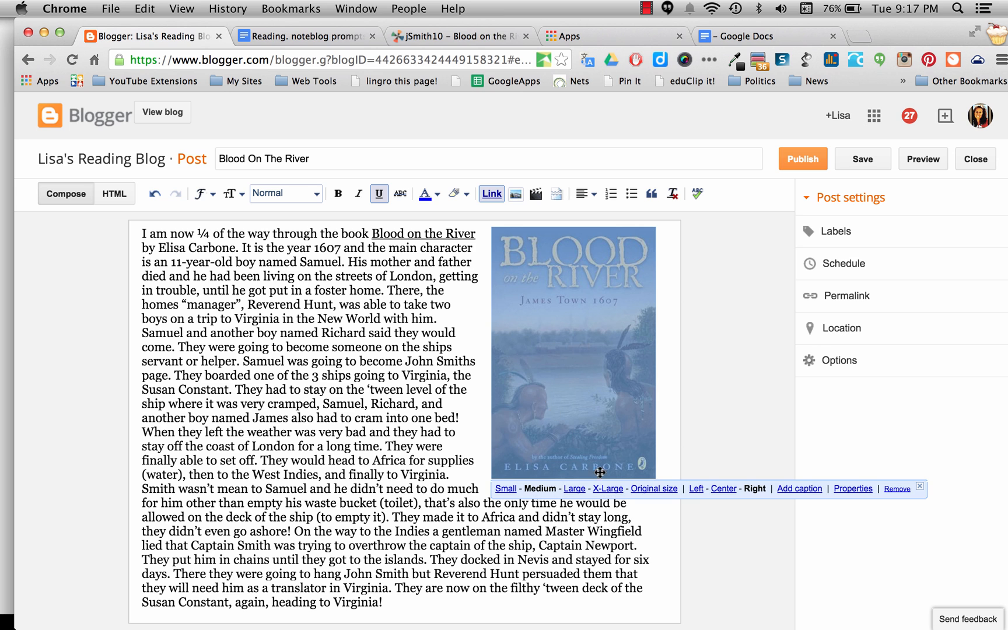
mouse_move(747, 490)
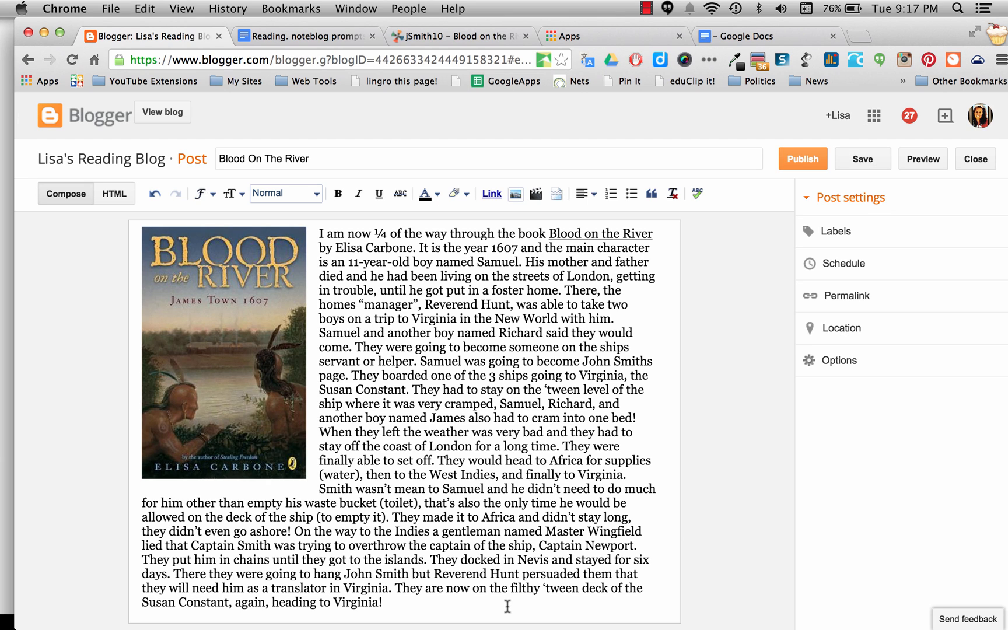
mouse_move(495, 605)
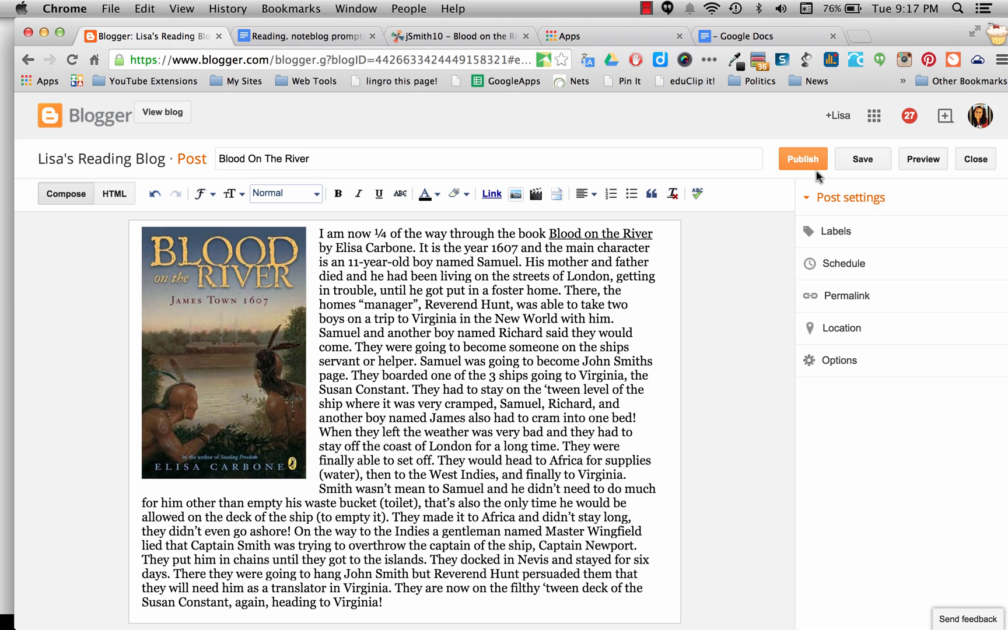
- Publish 'Blood On The River' and dismiss the Google+ share dialog
click(862, 159)
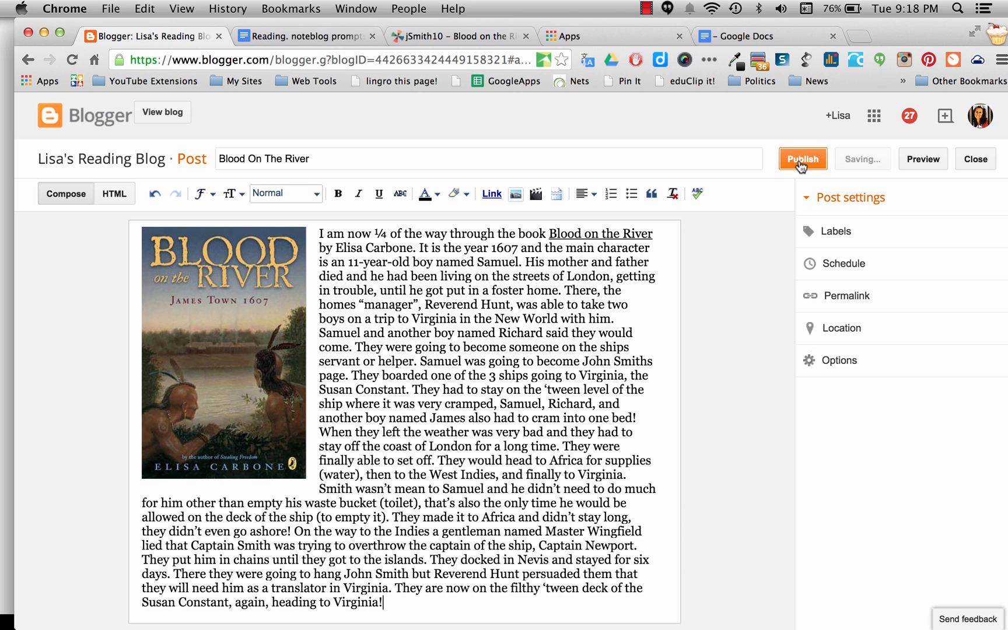
click(801, 159)
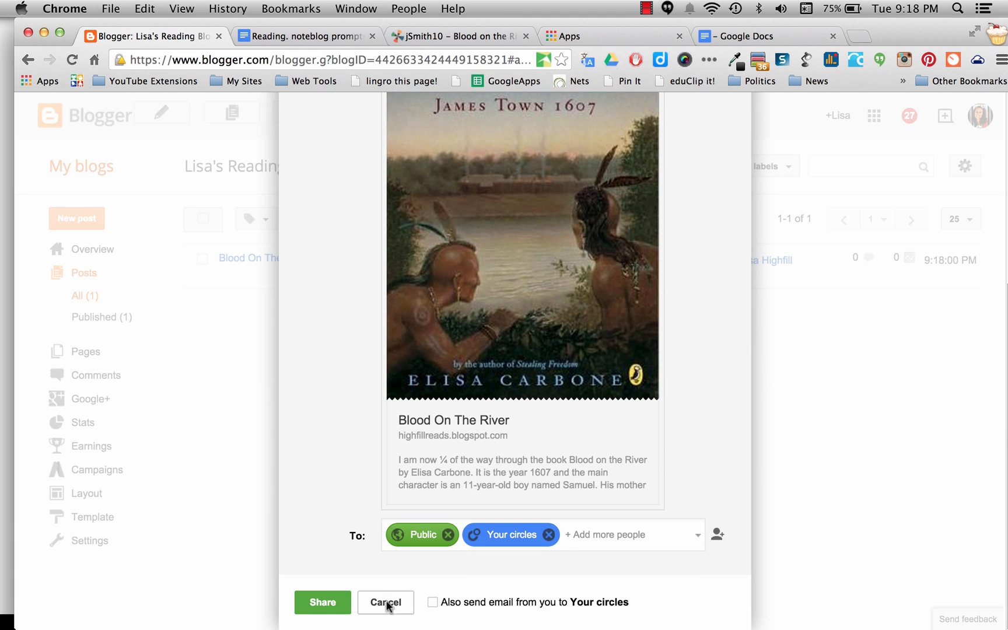
click(385, 602)
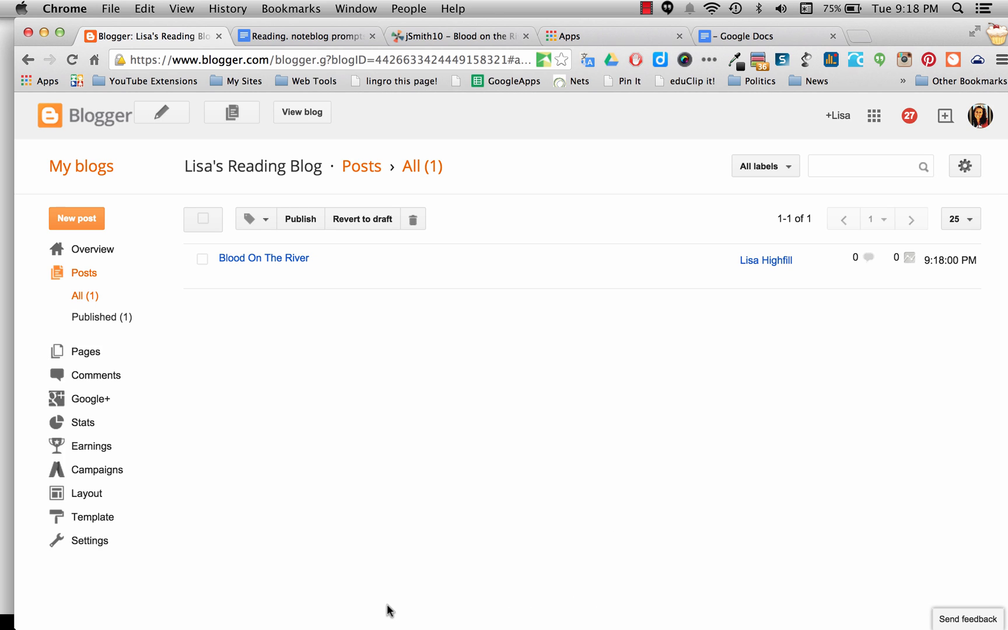
mouse_move(263, 258)
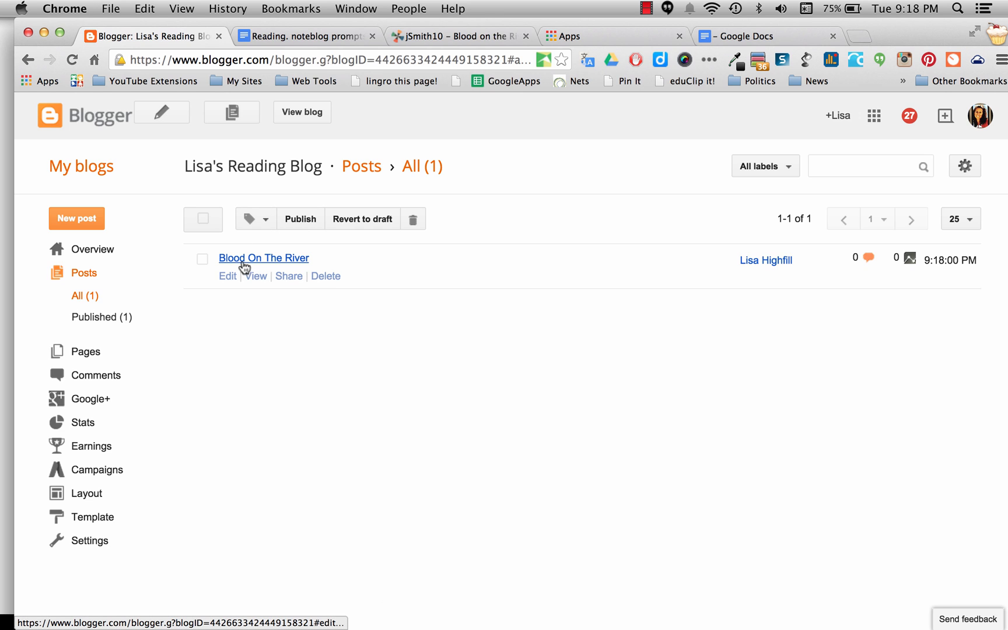
mouse_move(228, 282)
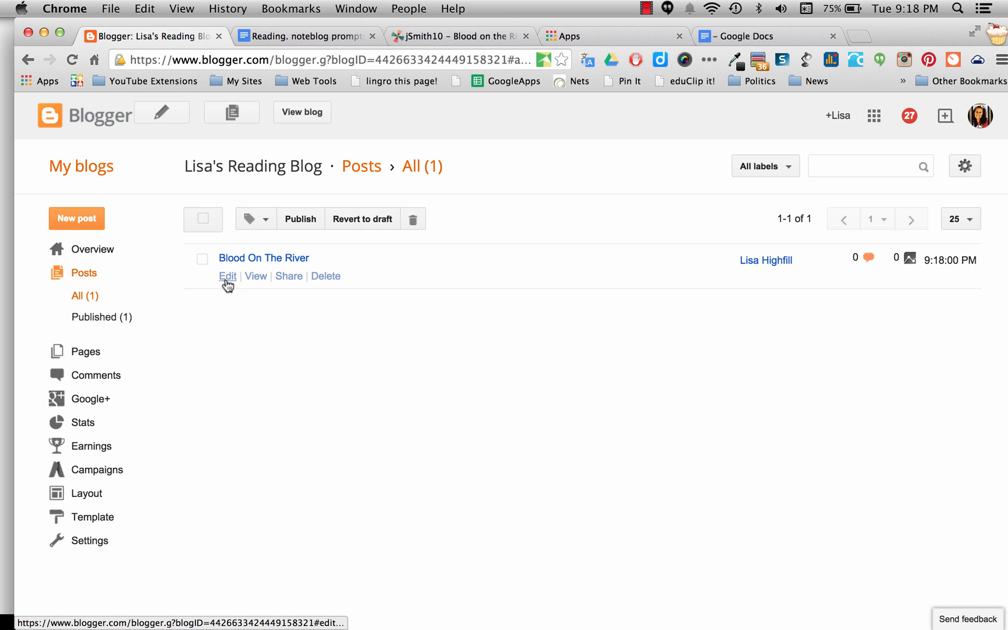
mouse_move(255, 276)
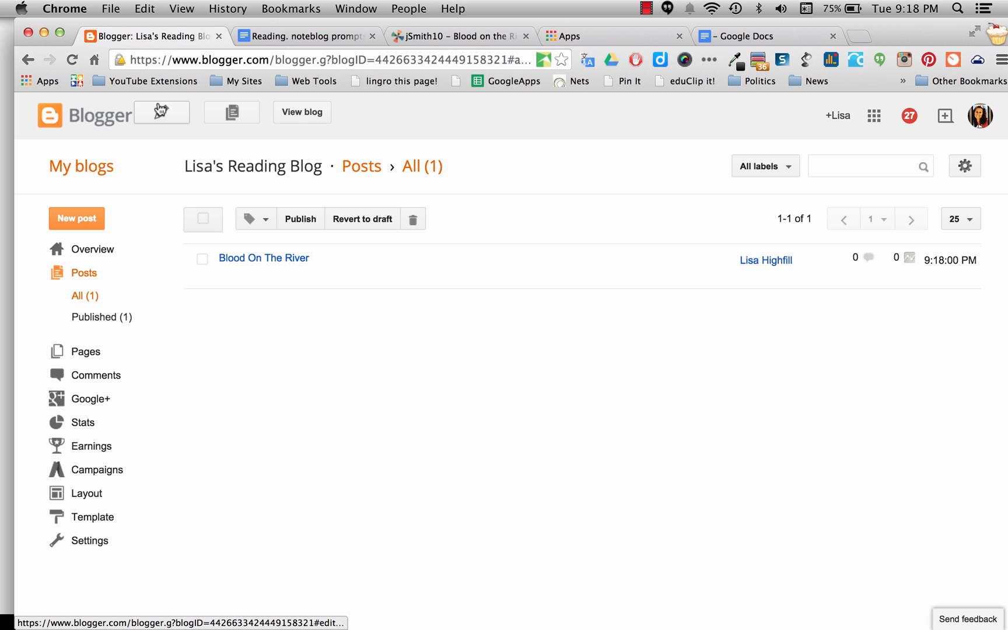
mouse_move(301, 112)
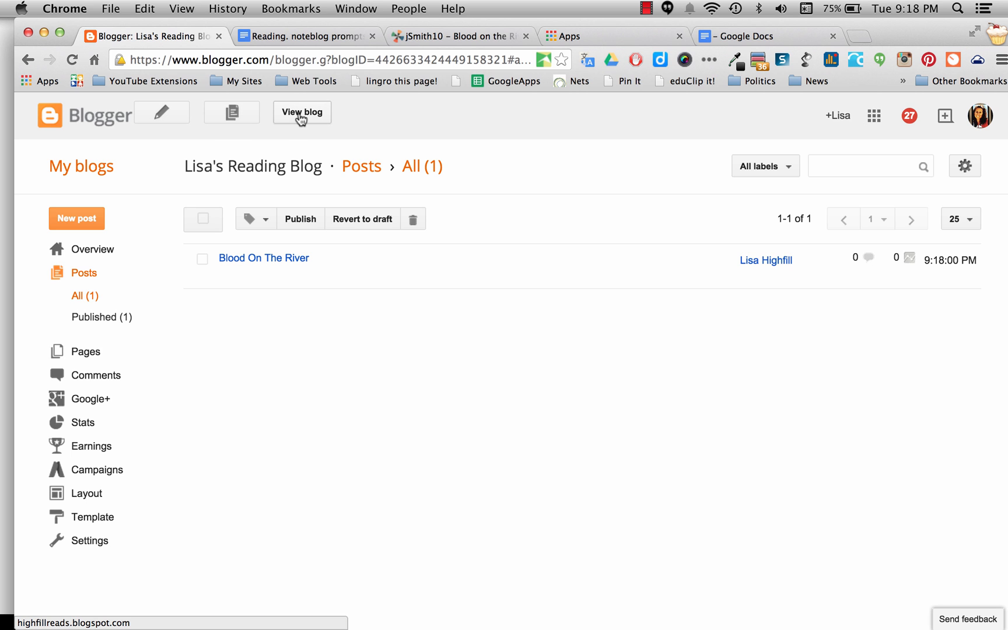
- View the live blog in a new tab and scroll through the post
click(301, 112)
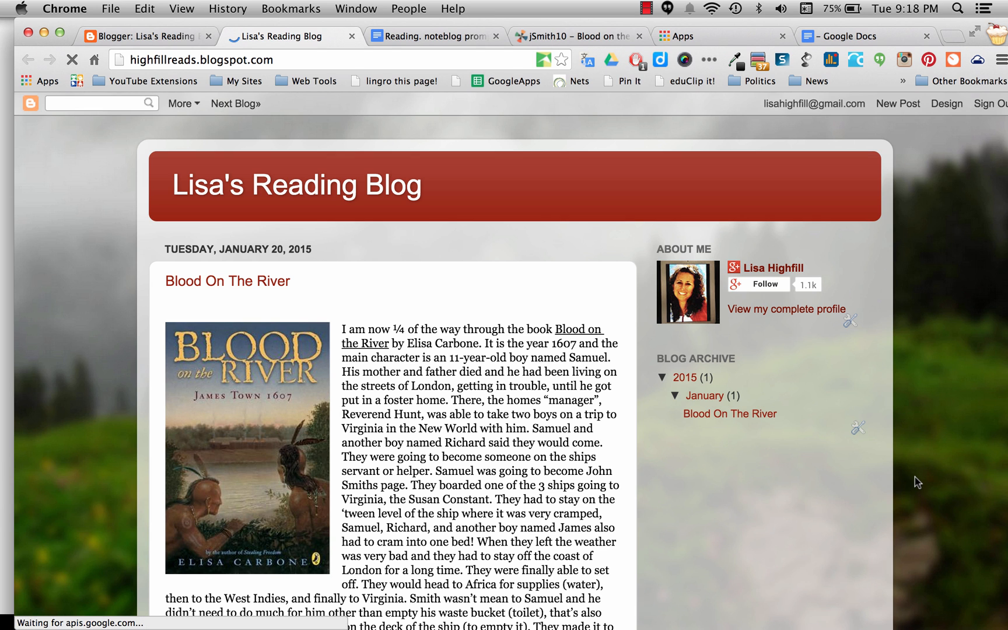
scroll(down, 3)
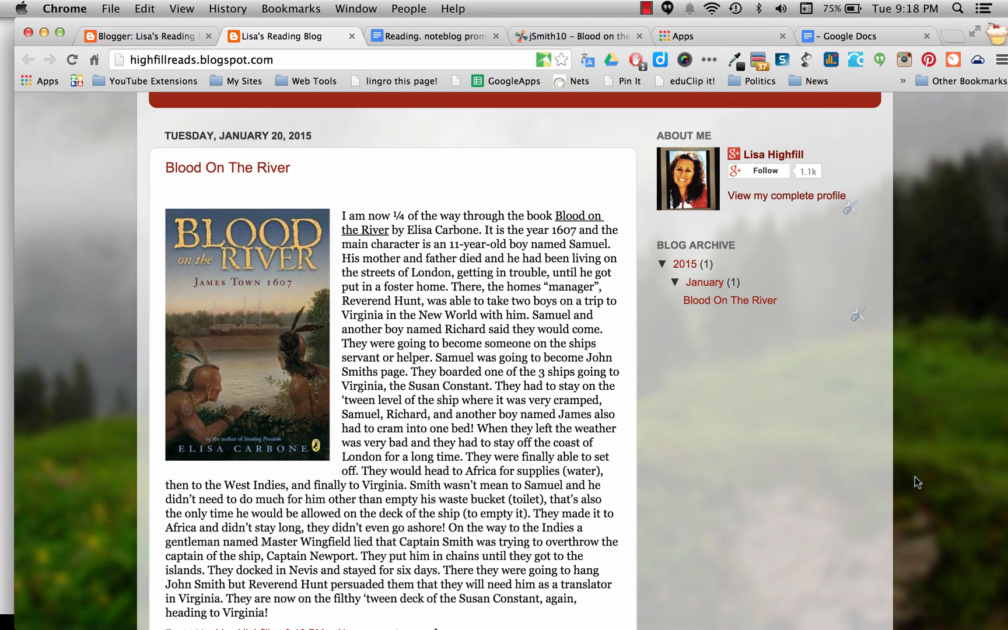